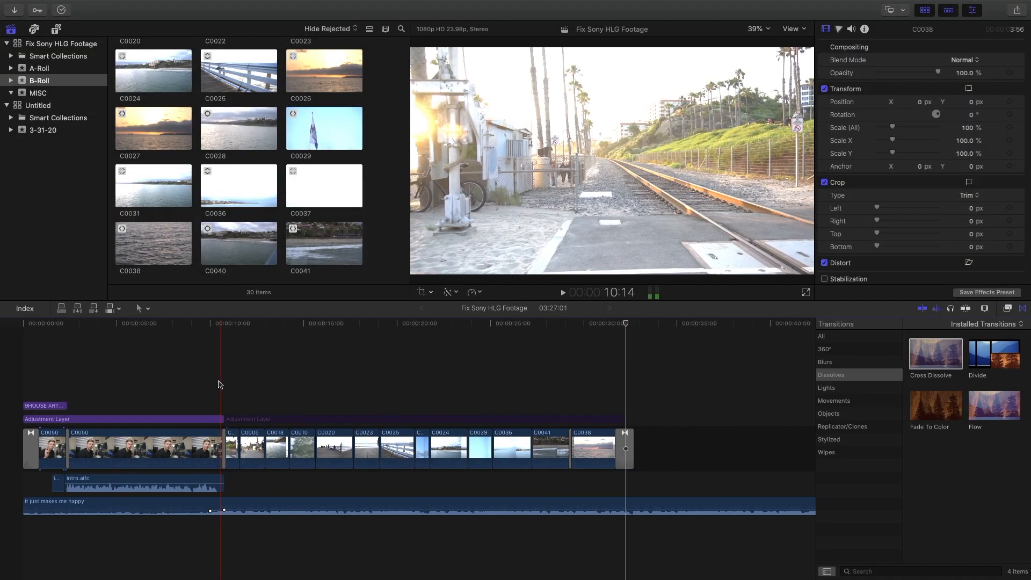
- Select the adjustment layer to show its Custom LUT, Color Curves and Color Wheels effects
{"action": "left_click", "coordinate": [562, 292]}
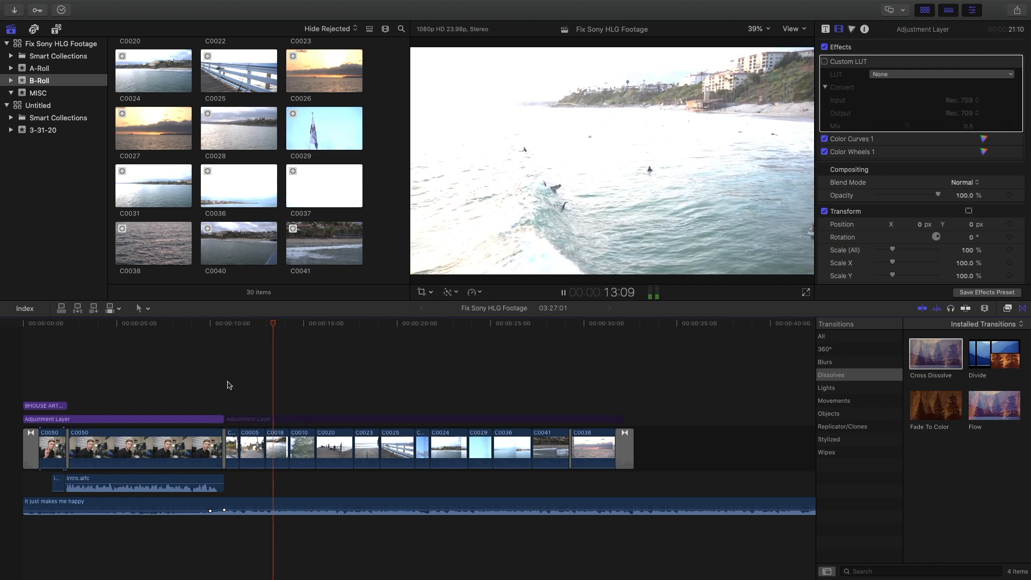
{"action": "left_click", "coordinate": [341, 322]}
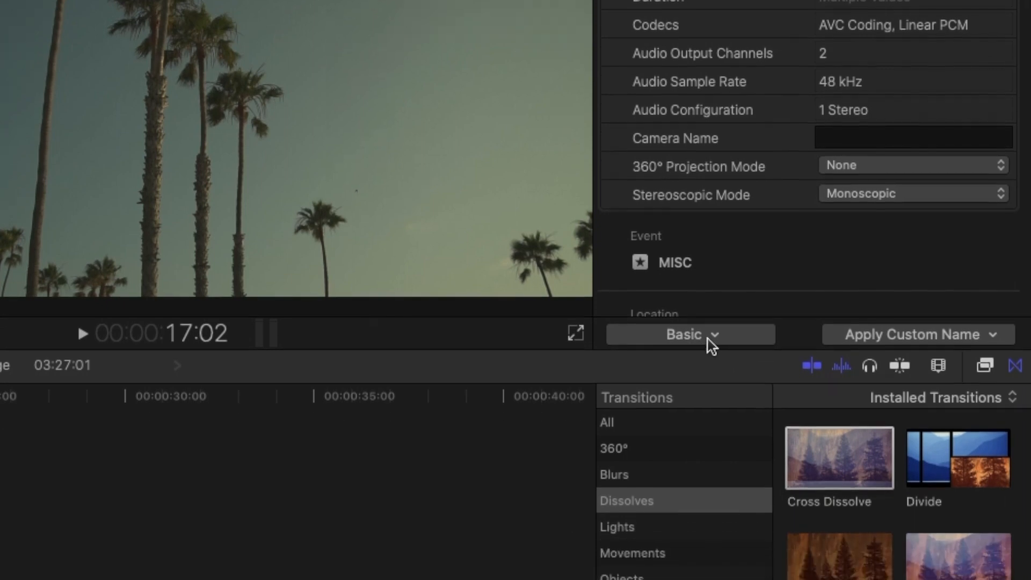
- Switch the Info inspector to Settings view and set Color Space Override to Rec. 709 for the 30 B-roll clips
{"action": "left_click", "coordinate": [689, 334]}
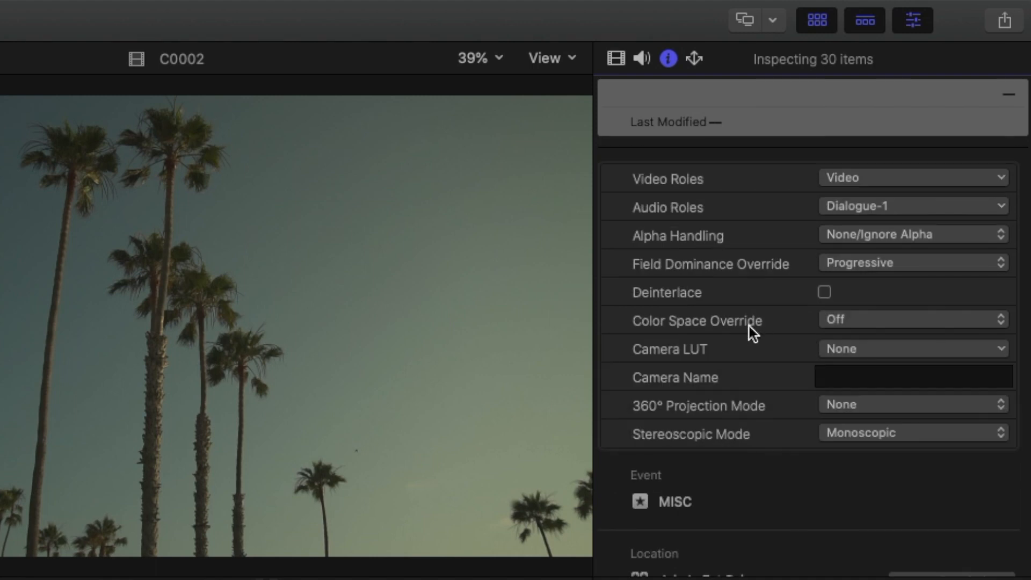
{"action": "mouse_move", "coordinate": [829, 325]}
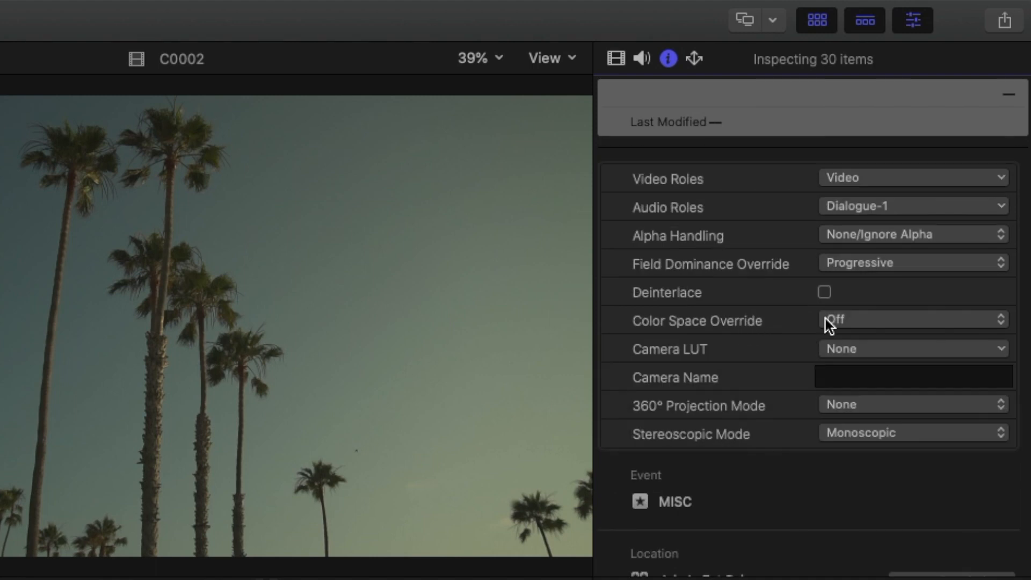
{"action": "left_click", "coordinate": [912, 320]}
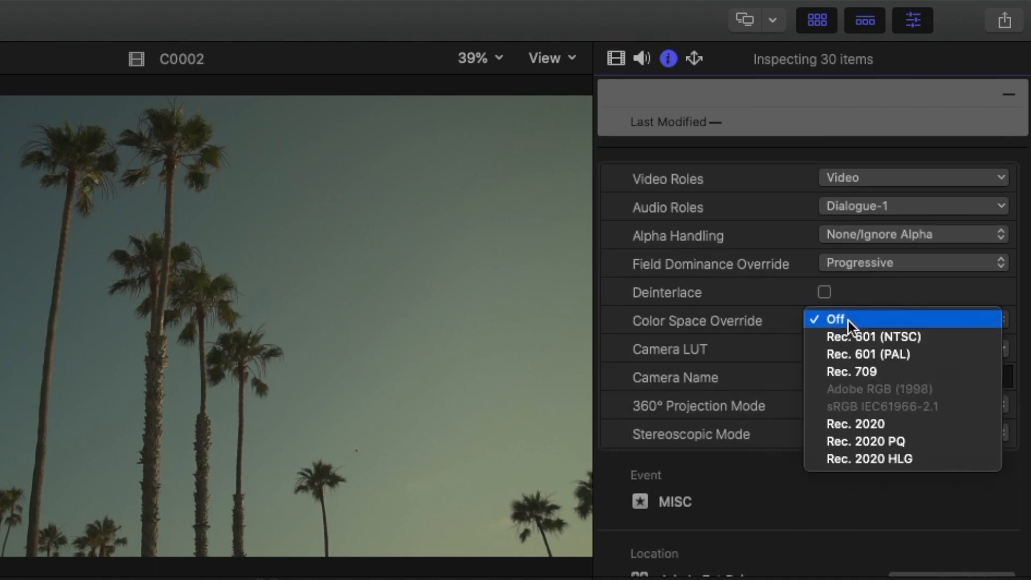
{"action": "mouse_move", "coordinate": [850, 378]}
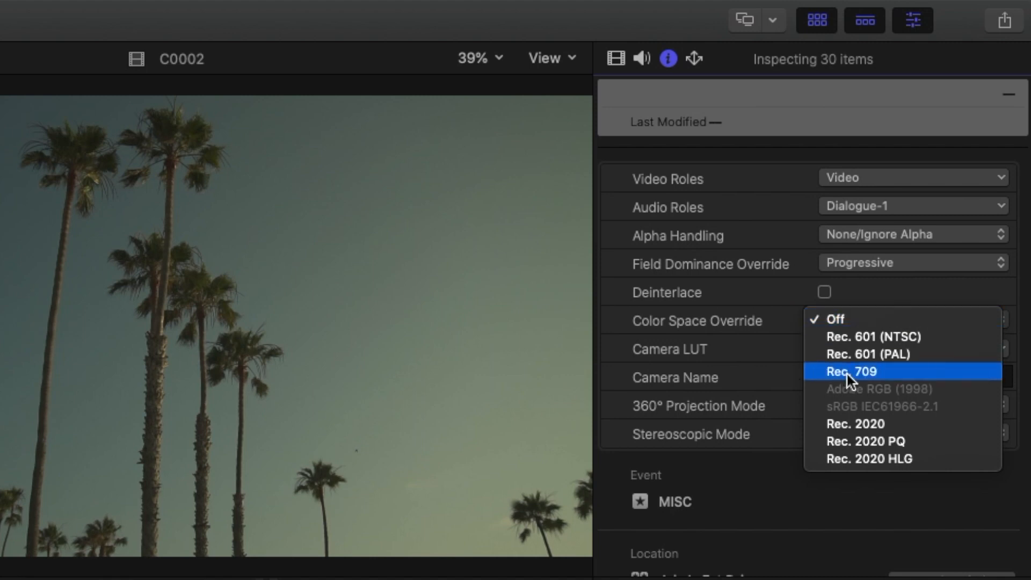
{"action": "left_click", "coordinate": [851, 371]}
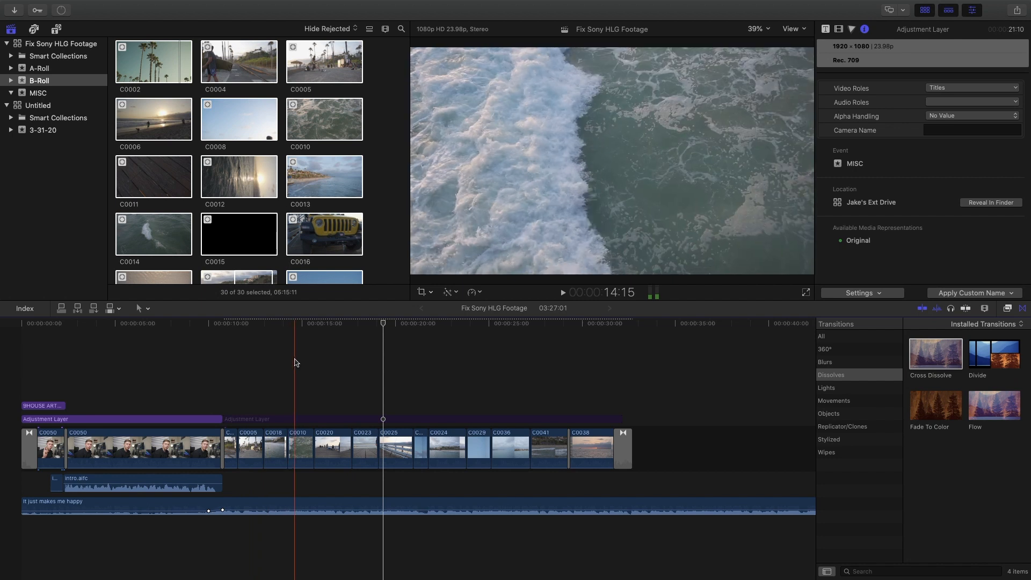
- Select the adjustment layer over the B-roll clips and play back the corrected Rec. 709 footage
{"action": "left_click", "coordinate": [342, 322]}
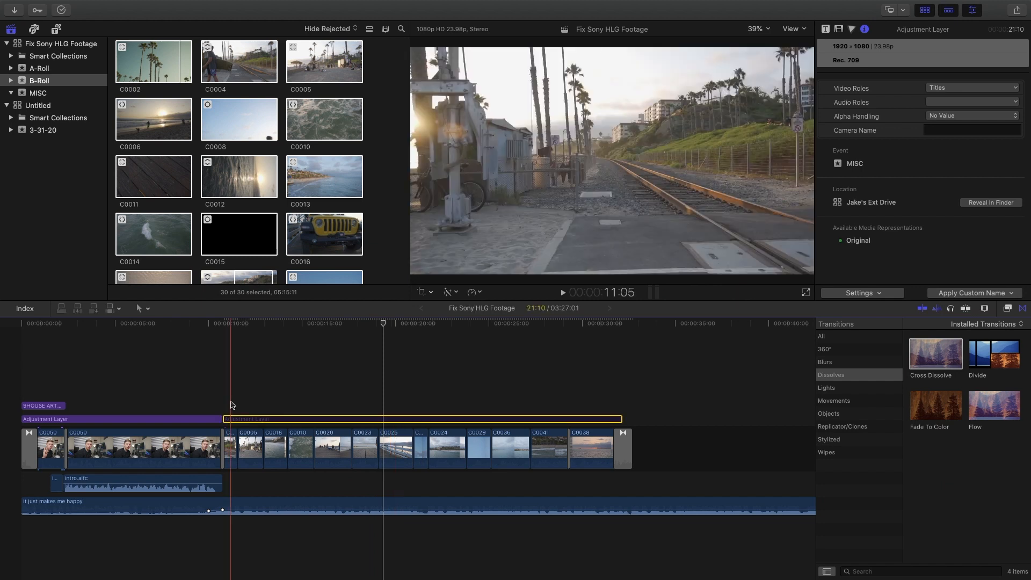
{"action": "left_click", "coordinate": [519, 414]}
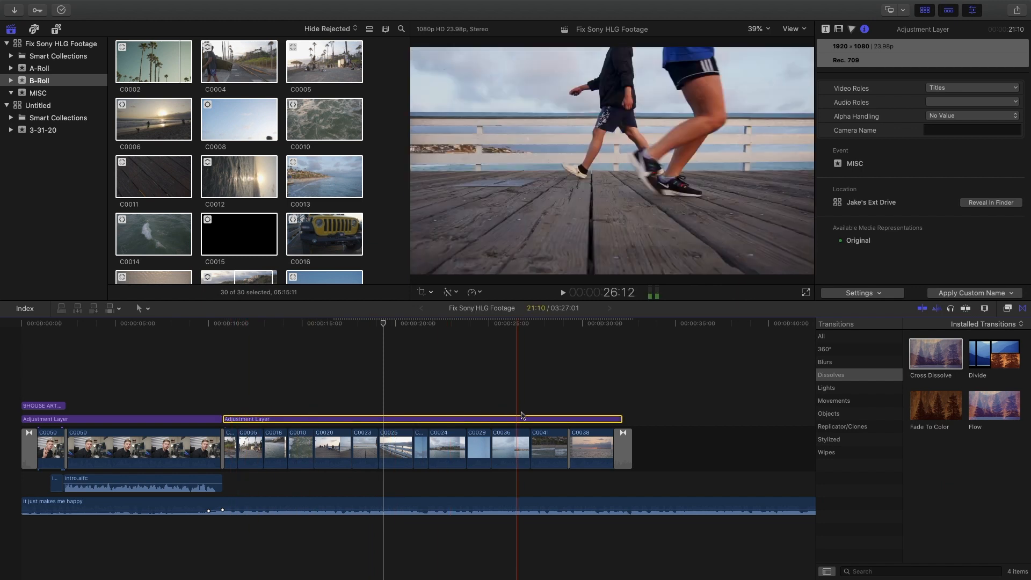